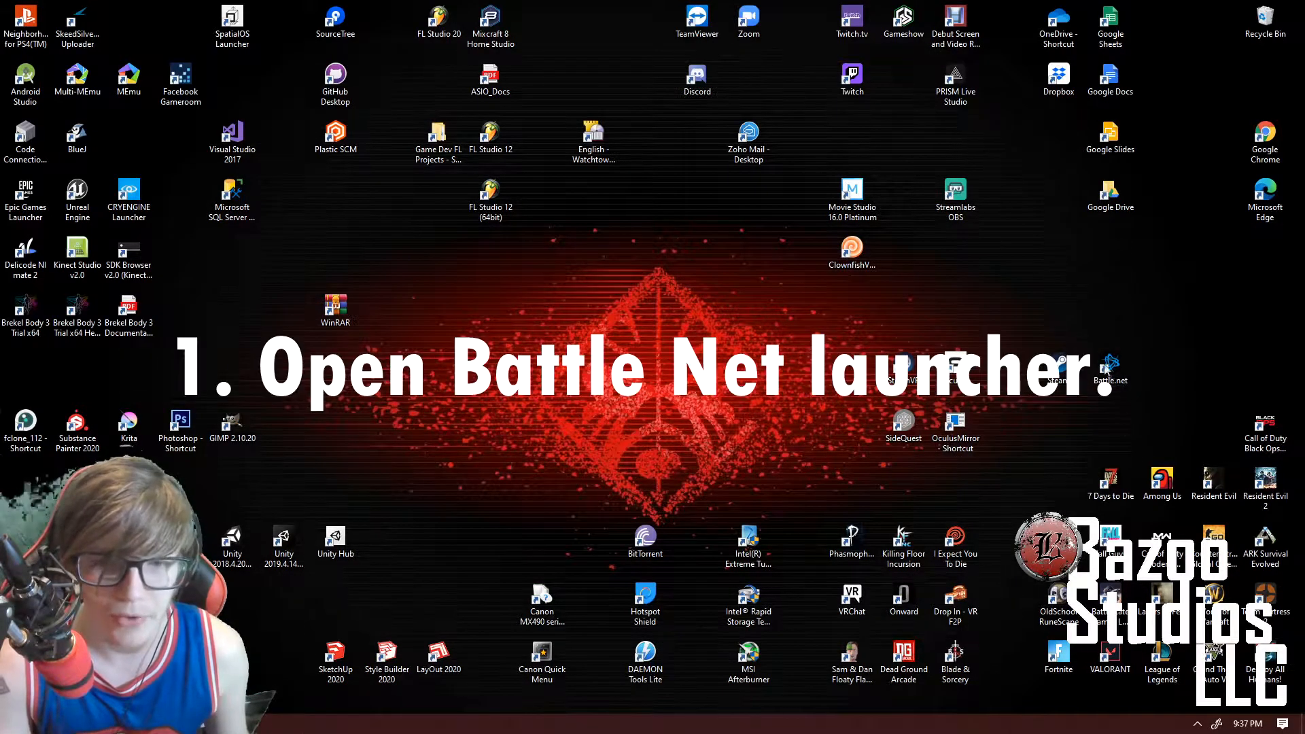
Launch Battle.net from the desktop and reach Modify Install for Black Ops Cold War via Options
click(1109, 368)
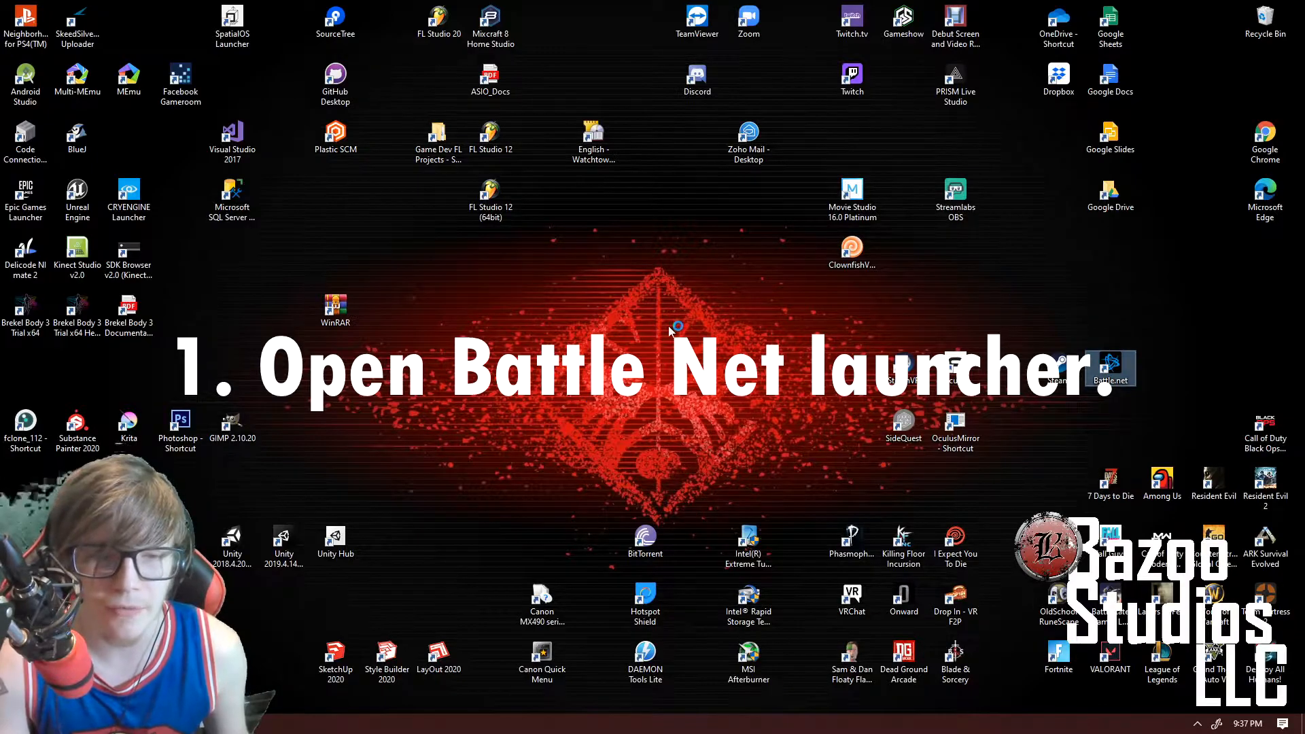
double_click(1109, 367)
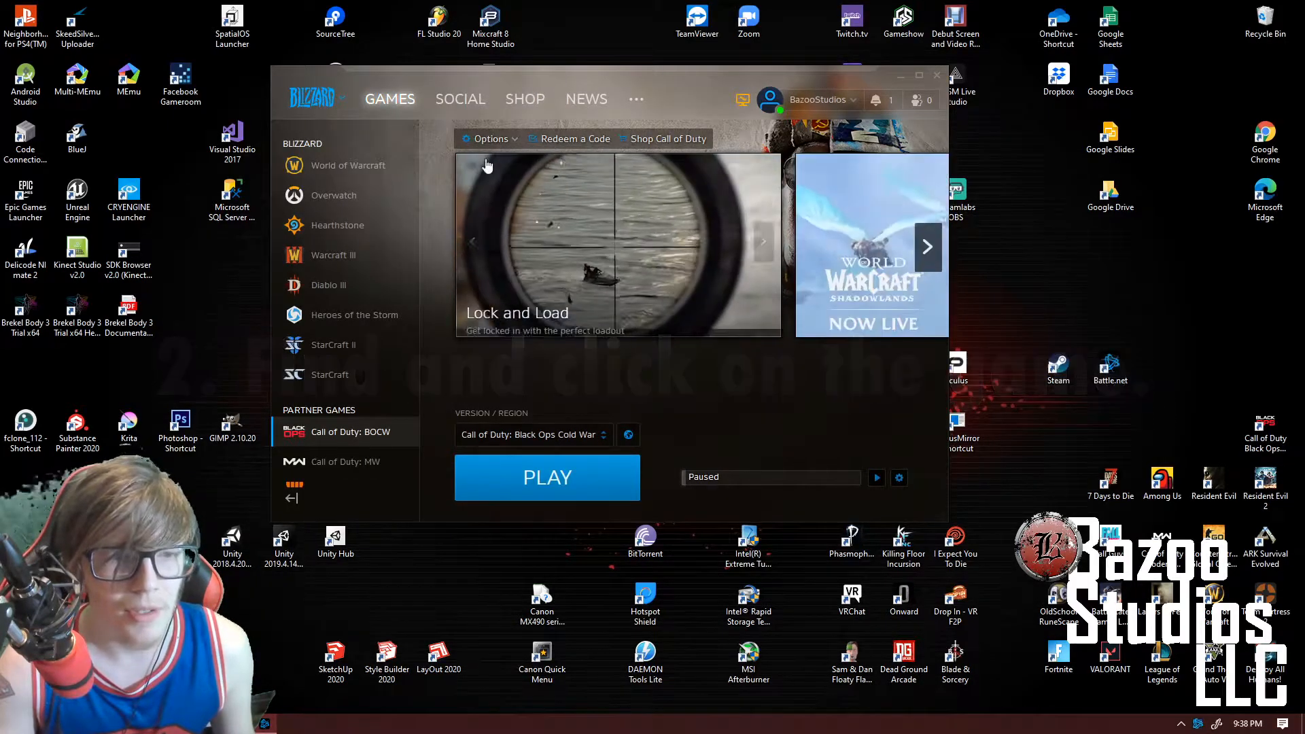
click(488, 139)
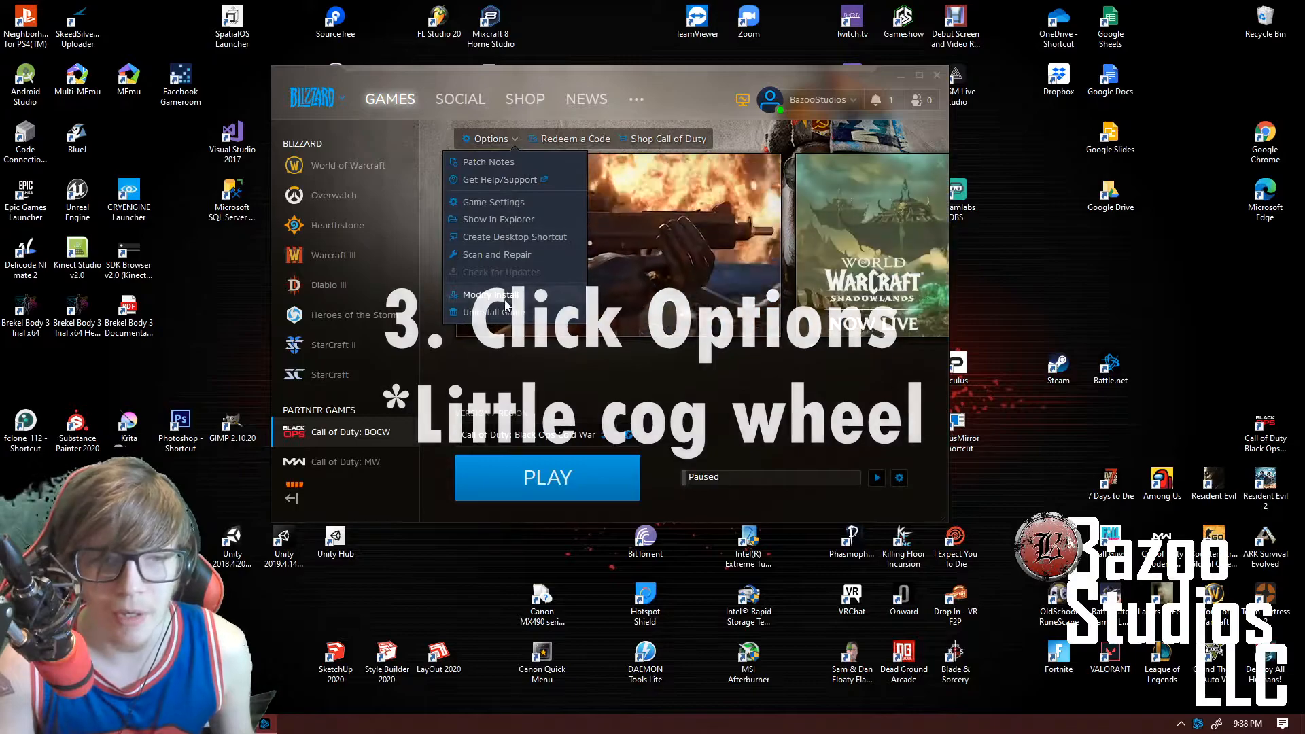
click(489, 295)
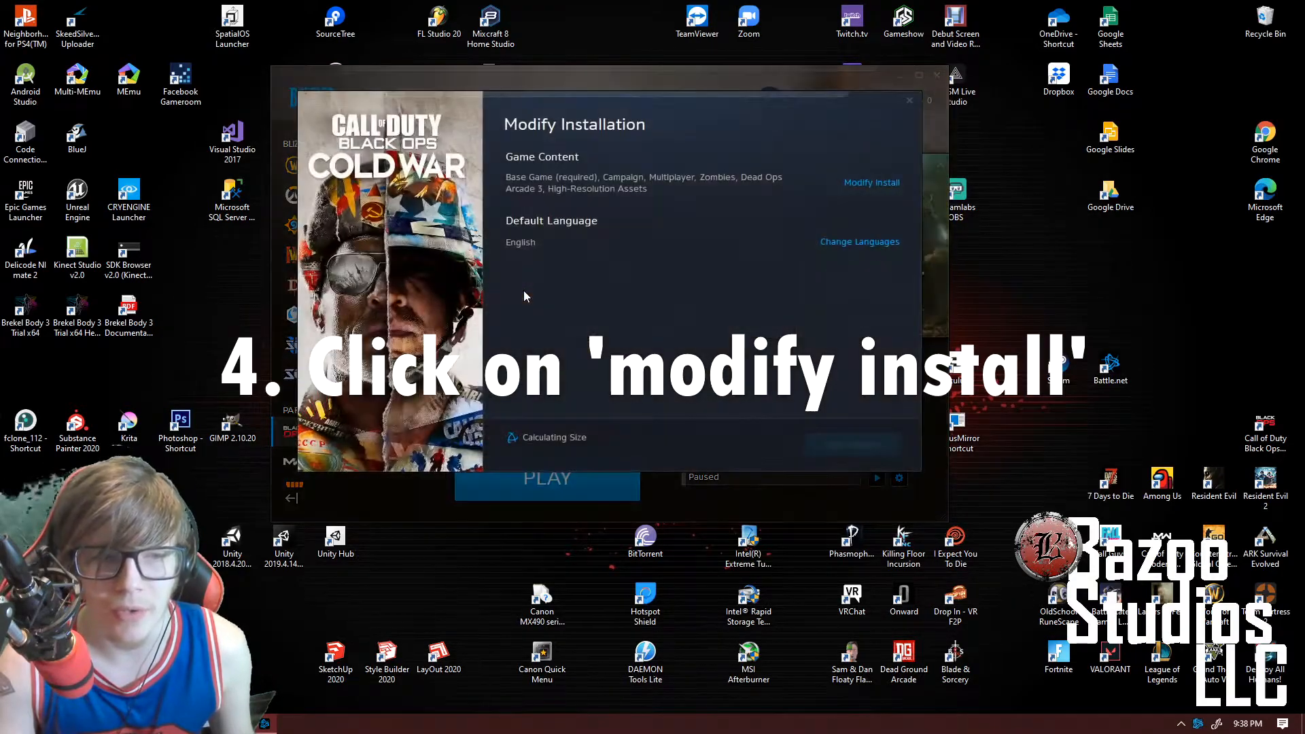
click(871, 182)
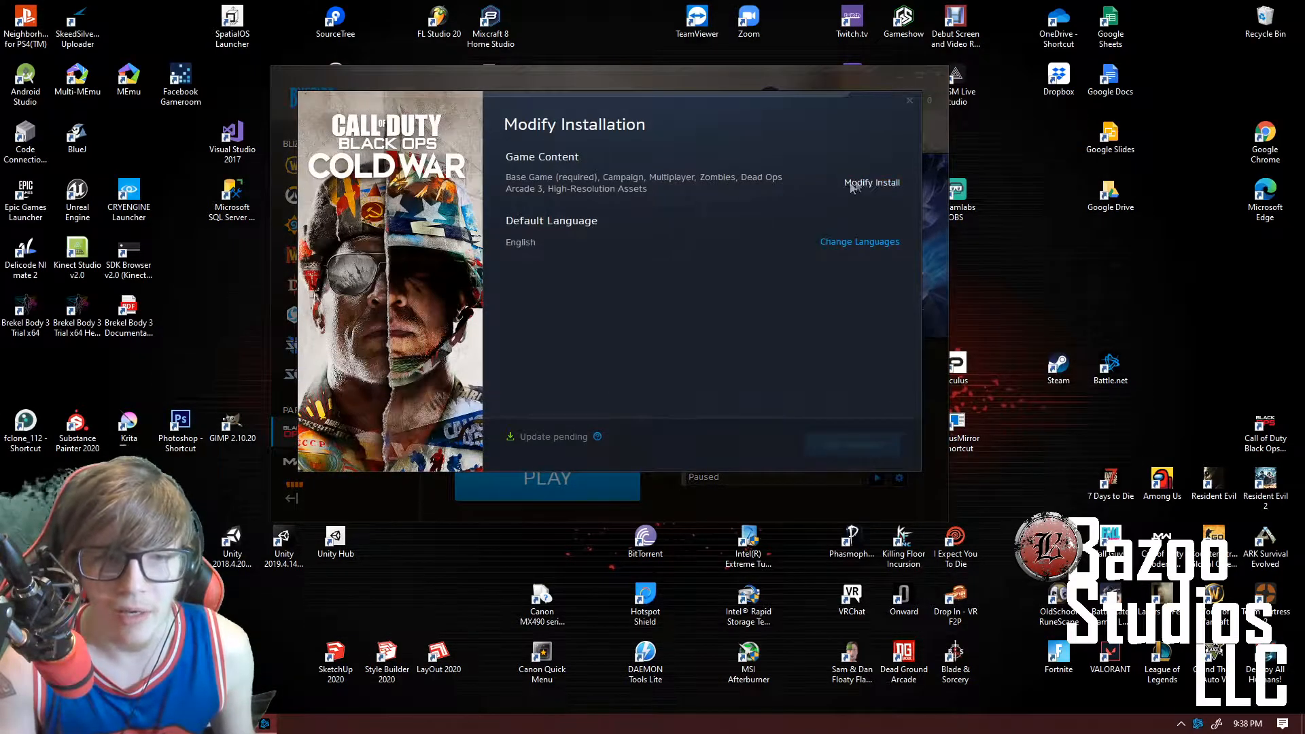
Keep High-Resolution Assets checked, confirm the content list, and close Modify Installation
click(871, 182)
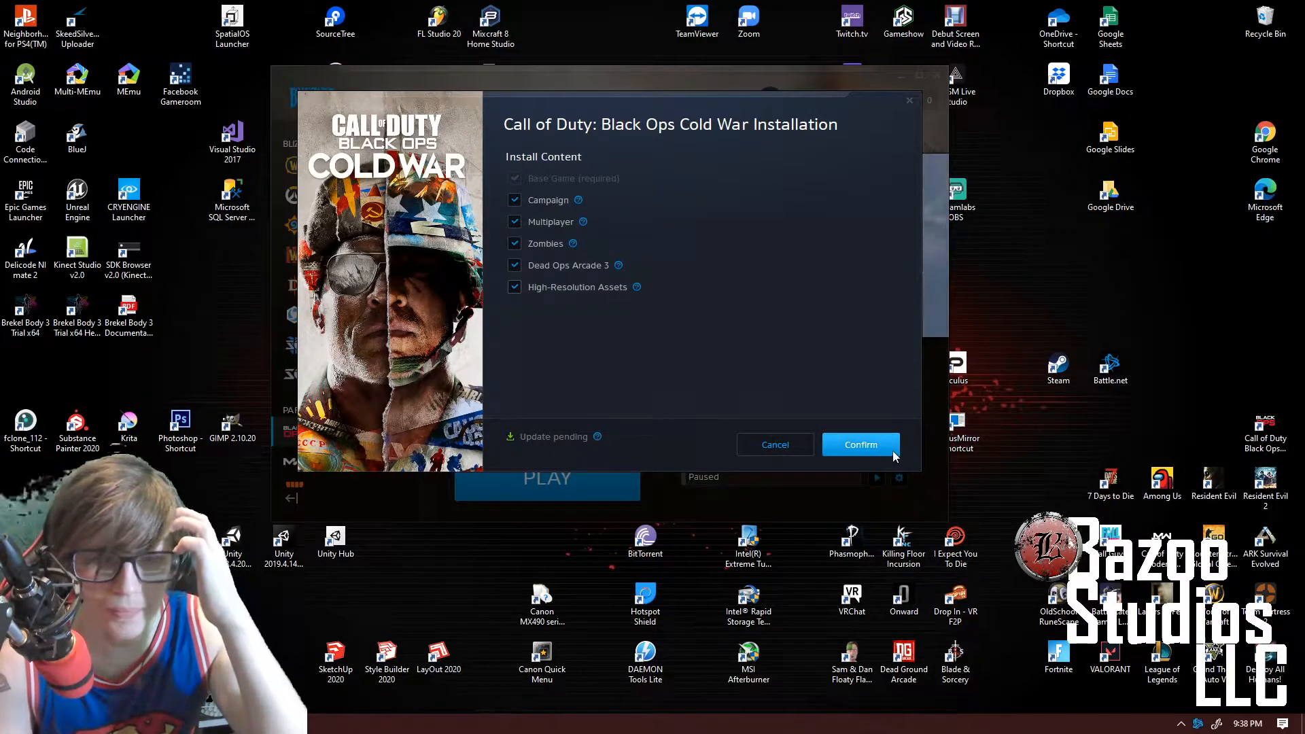
click(859, 445)
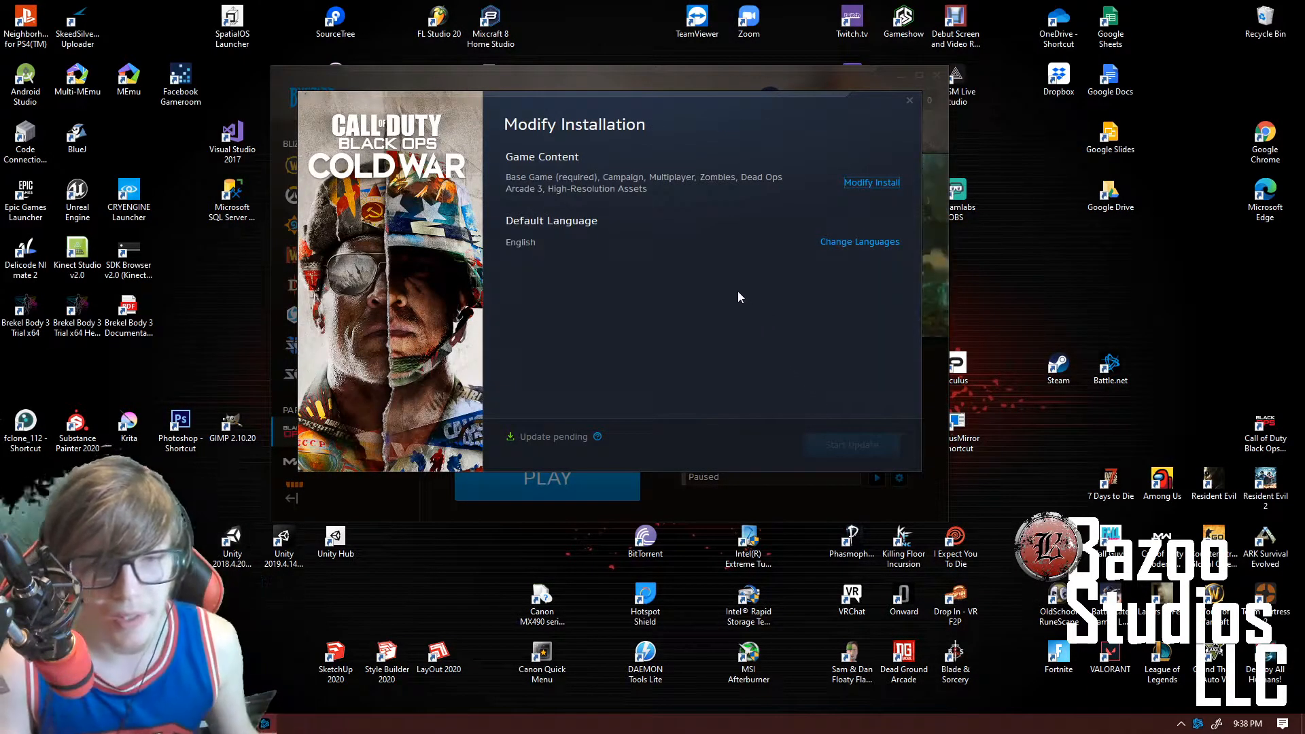
click(909, 99)
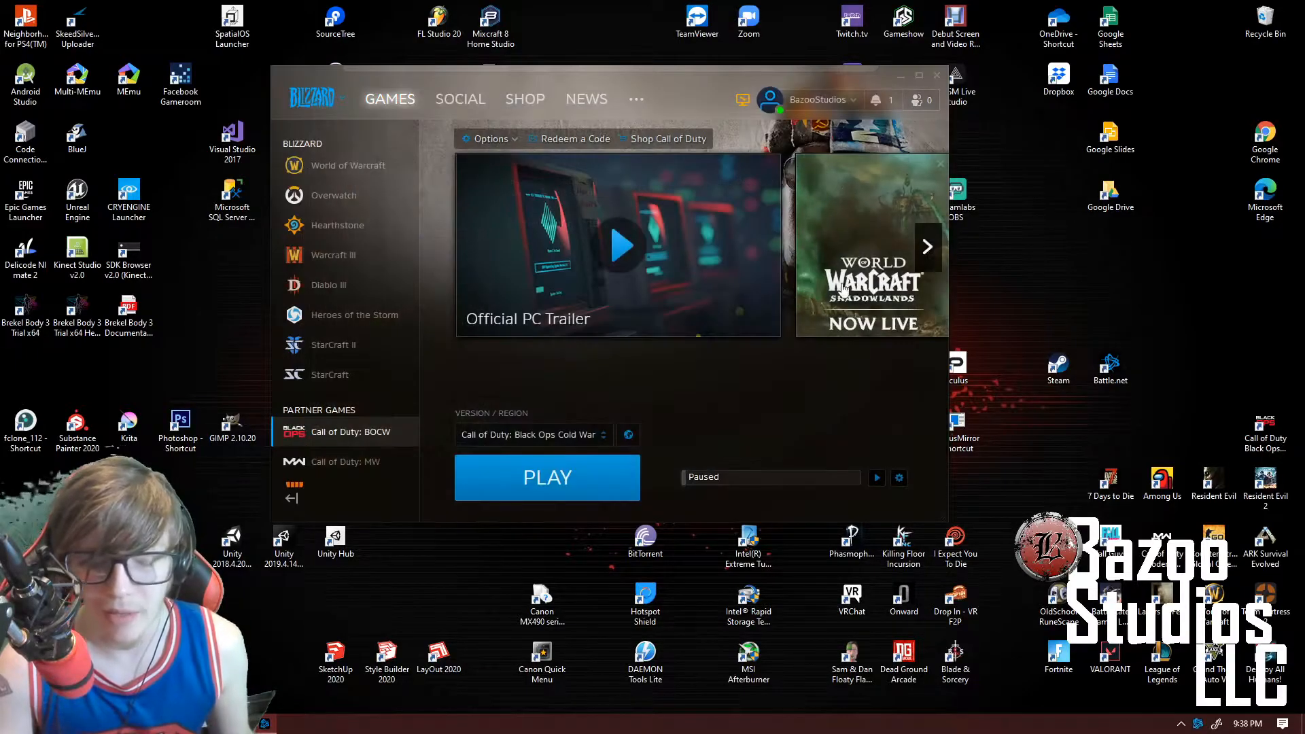